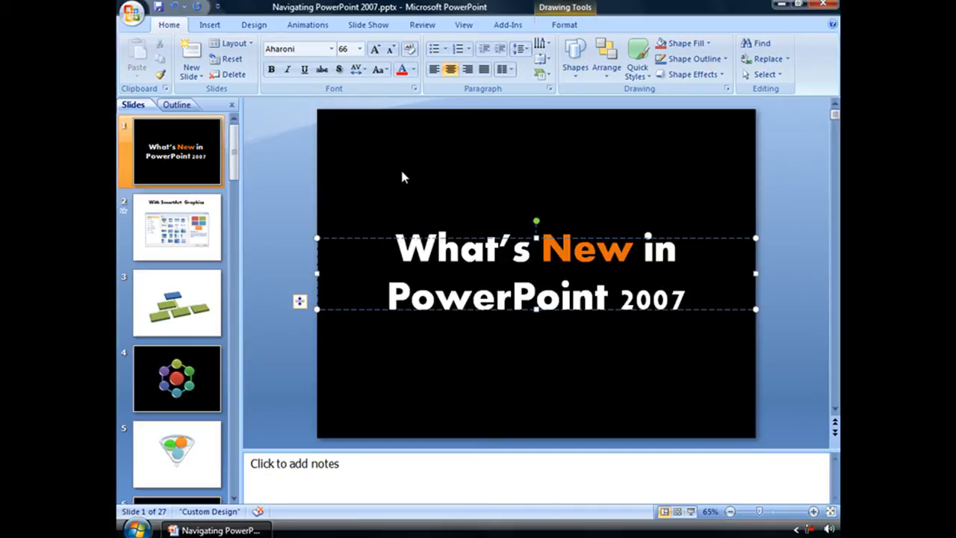
pyautogui.moveTo(648, 358)
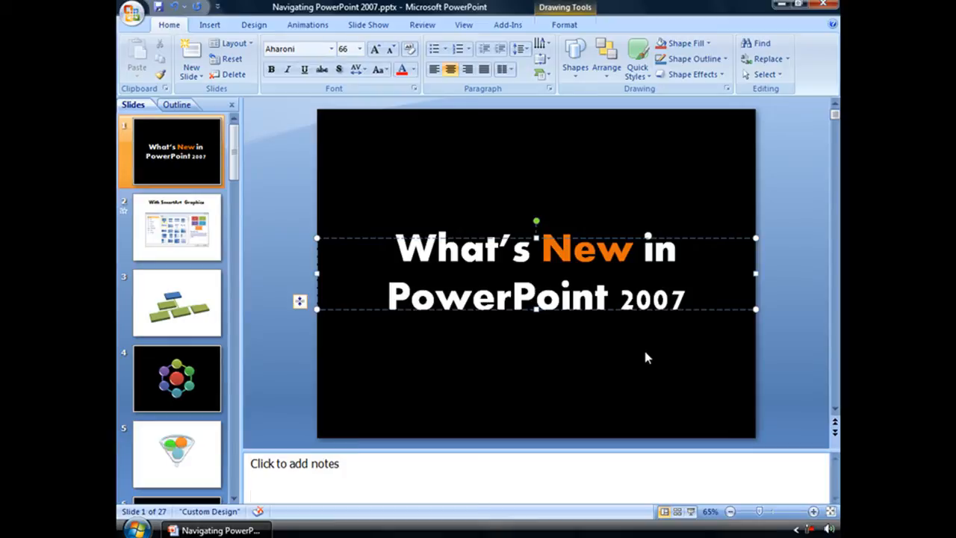
pyautogui.moveTo(573, 346)
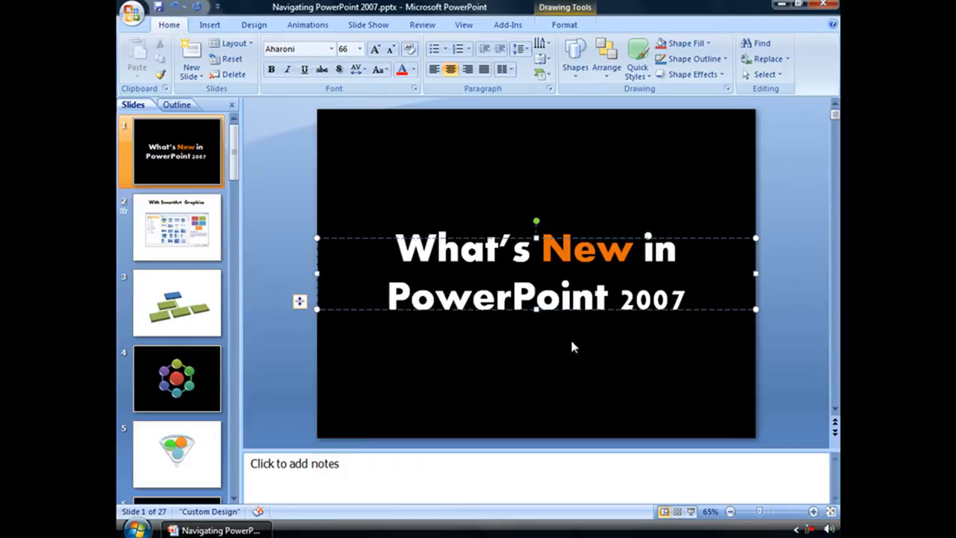
# - Open the PowerPoint Options dialog from the Office Button menu
pyautogui.click(124, 13)
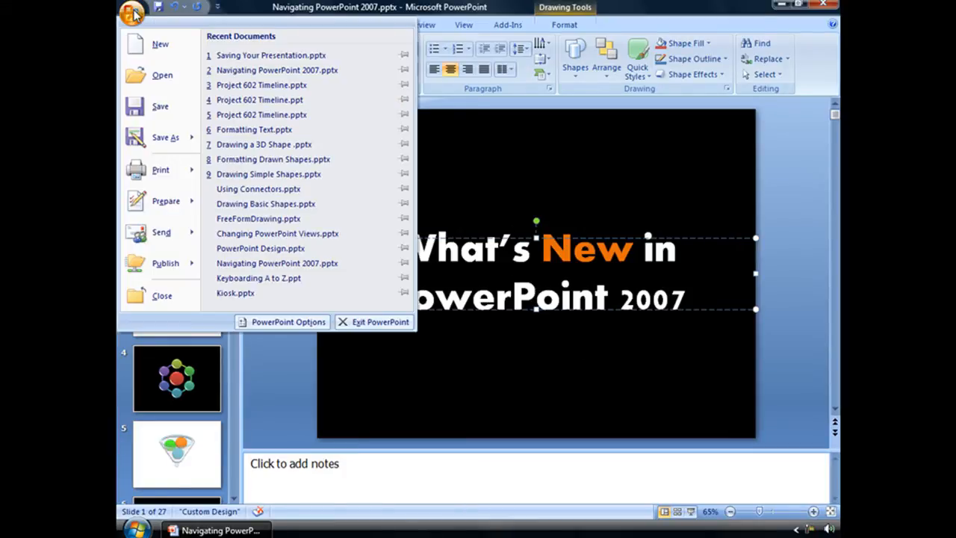
pyautogui.moveTo(282, 322)
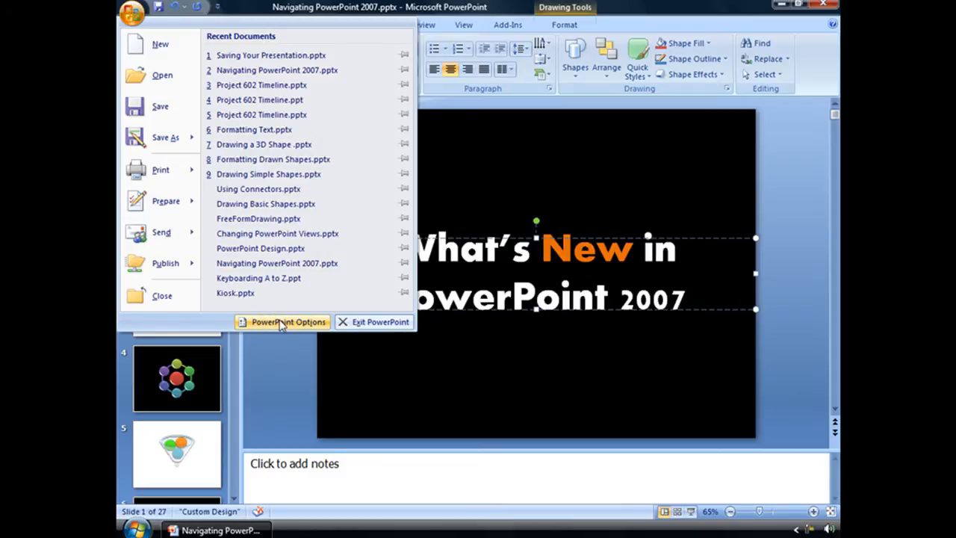
pyautogui.moveTo(288, 329)
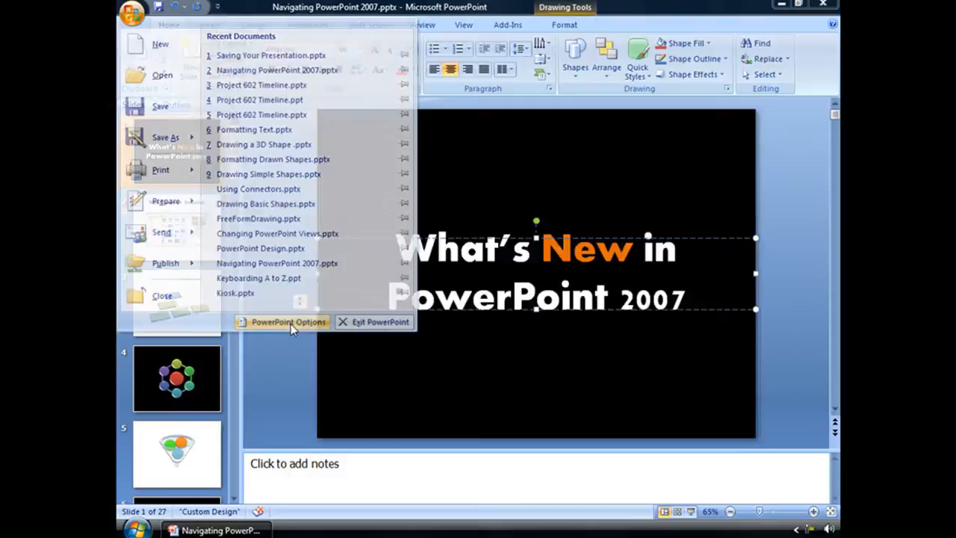
pyautogui.click(288, 322)
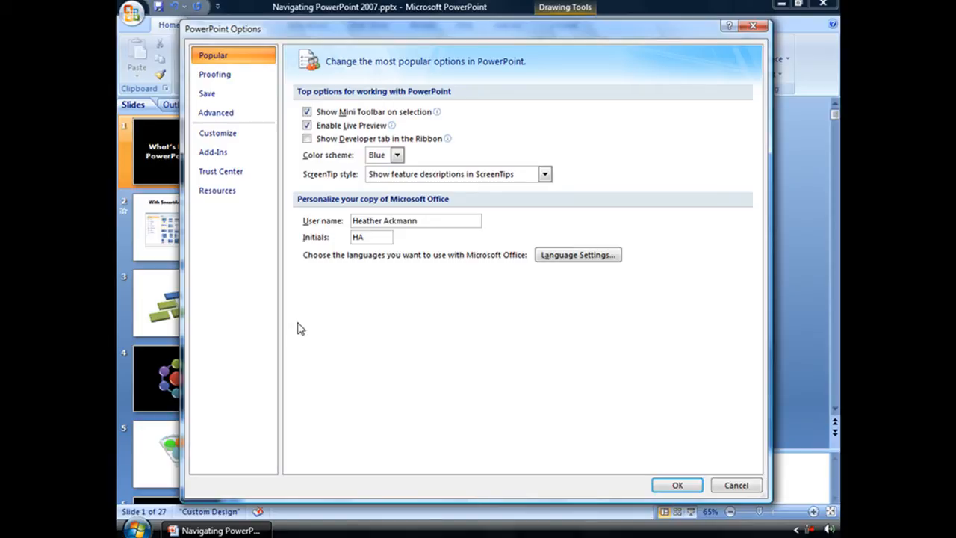
# - Switch the PowerPoint Options dialog to the Save category
pyautogui.click(207, 93)
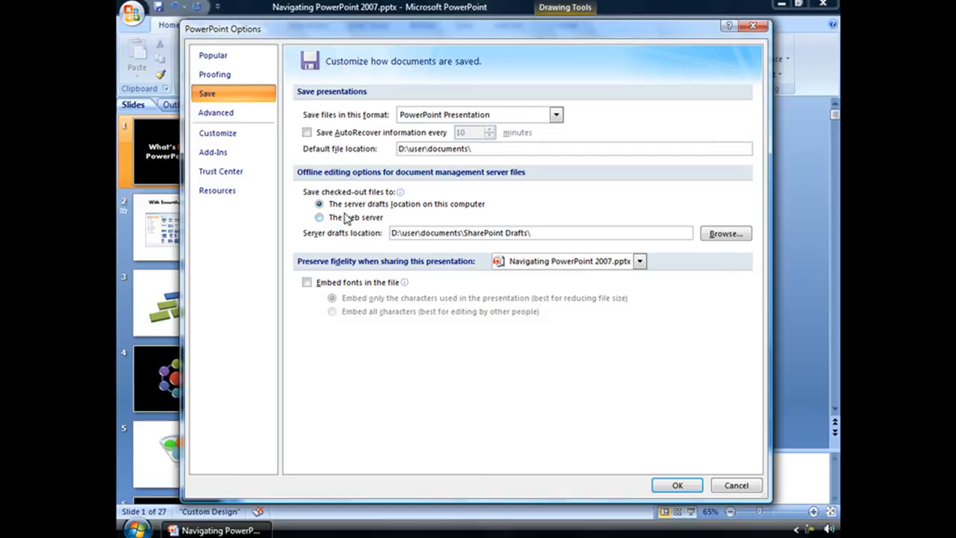
pyautogui.moveTo(382, 192)
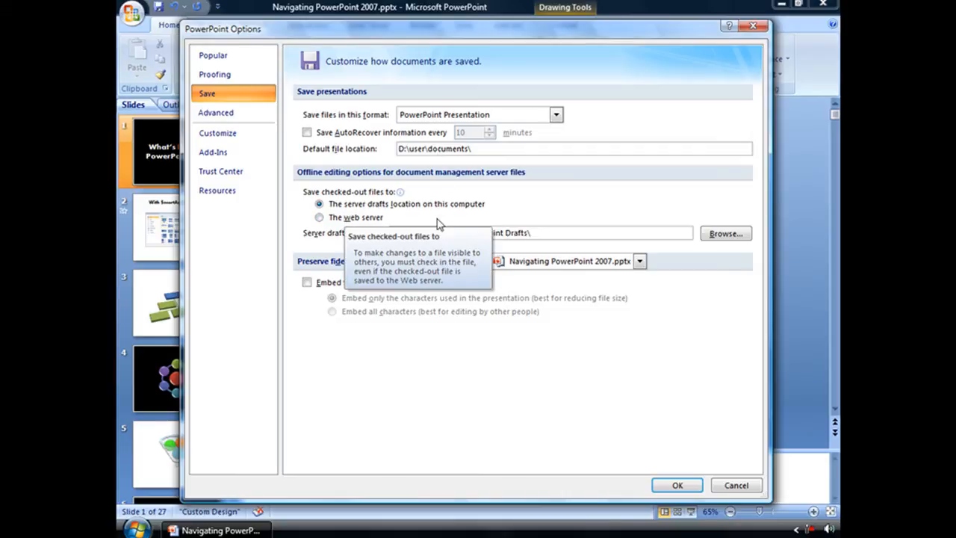
pyautogui.moveTo(575, 206)
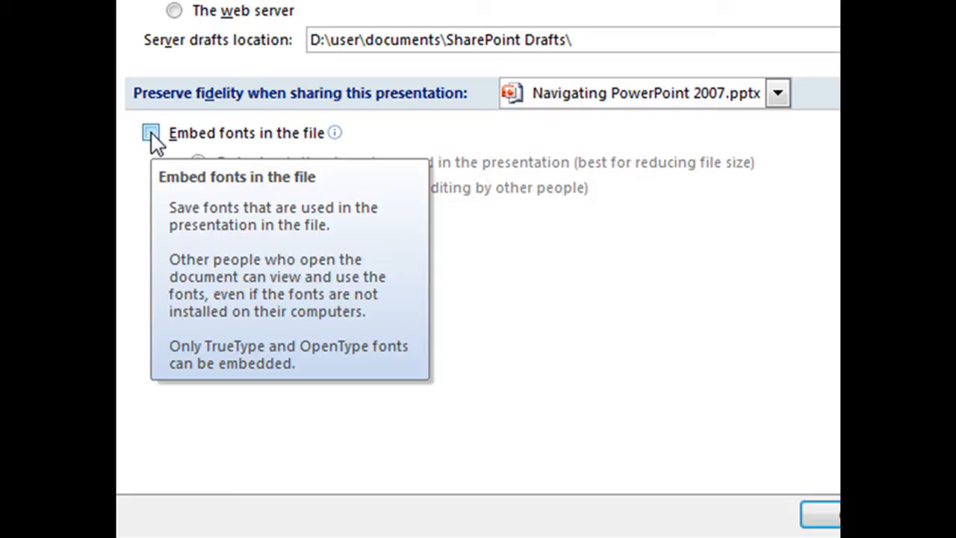
# - Enable 'Embed fonts in the file' with 'Embed all characters' selected
pyautogui.click(151, 133)
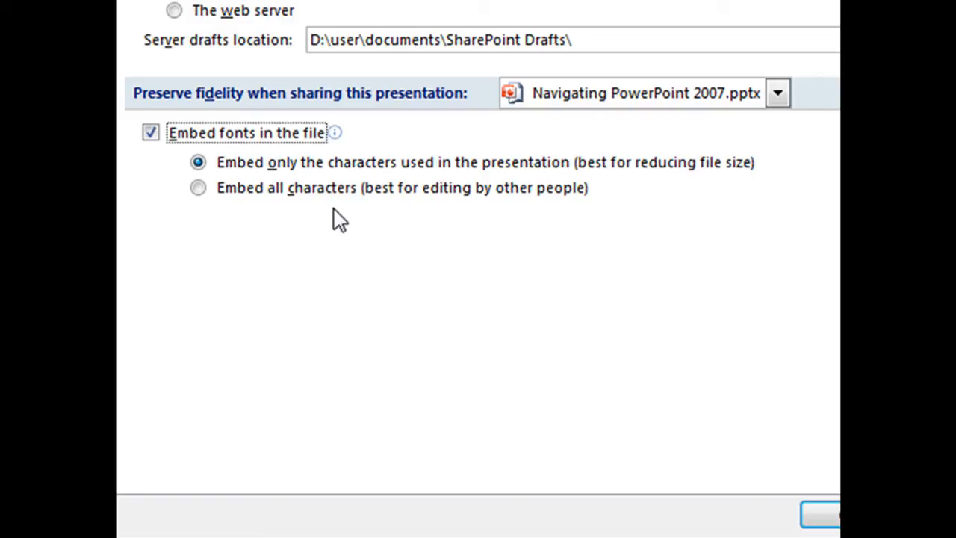
pyautogui.moveTo(703, 170)
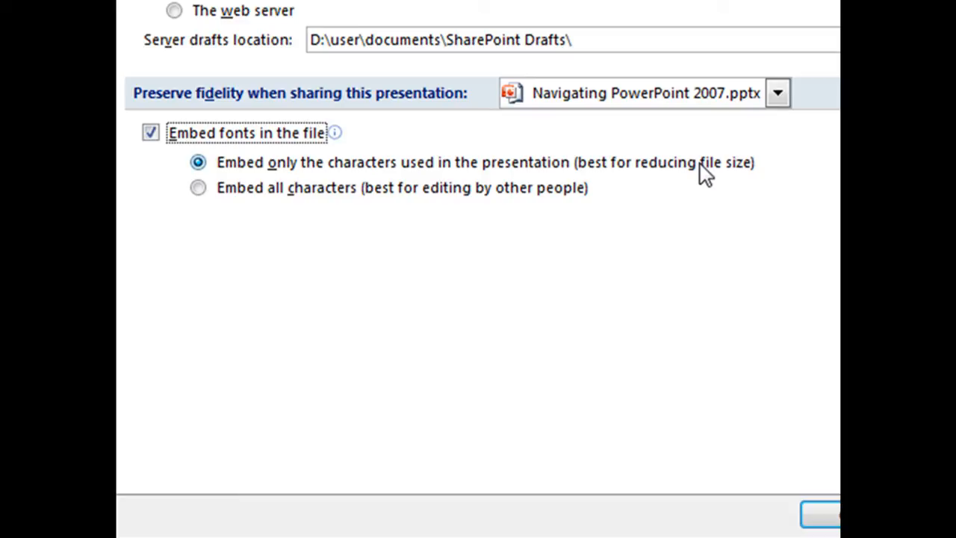
pyautogui.click(197, 187)
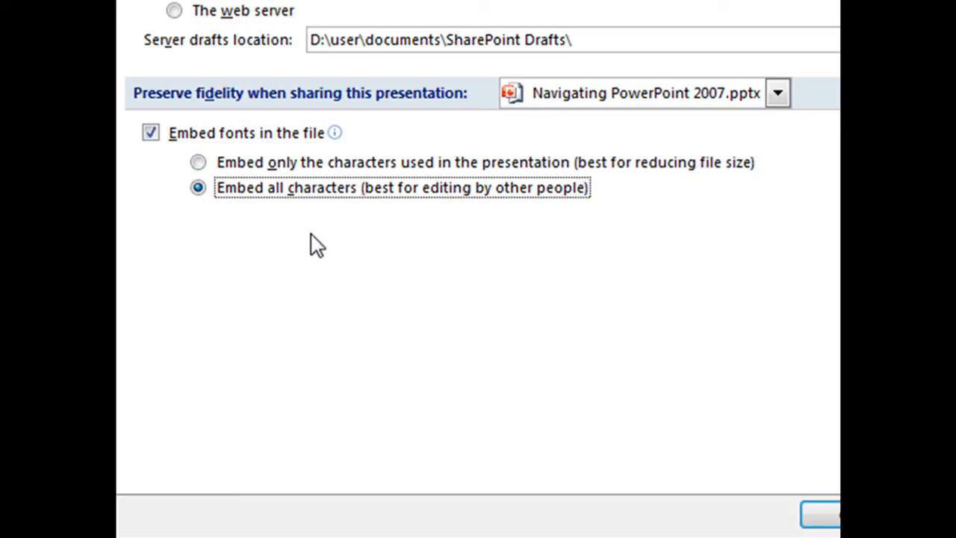